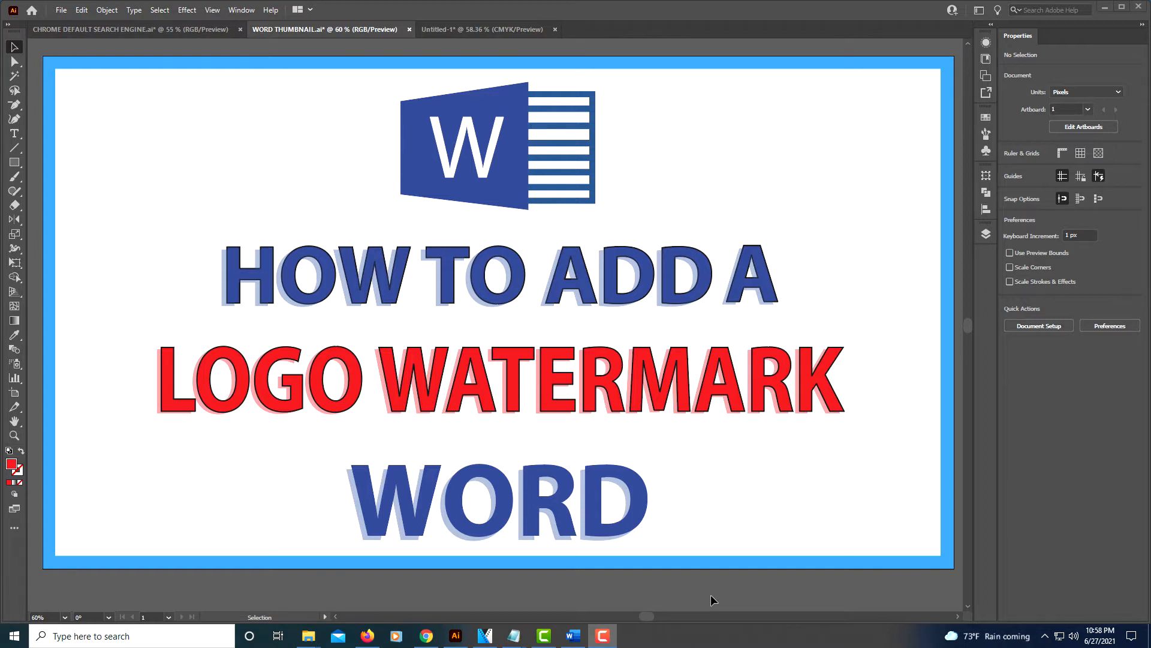
{"action": "mouse_move", "coordinate": [686, 588]}
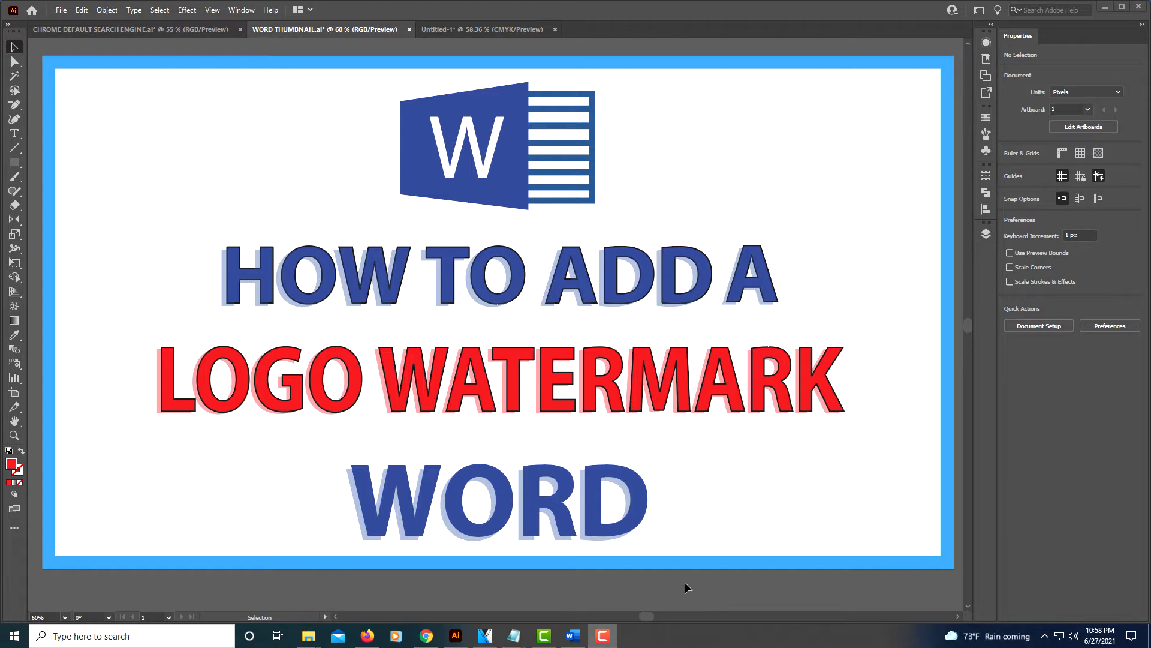
Switch from Illustrator to the blank sample.docx document in Word.
{"action": "left_click", "coordinate": [572, 635]}
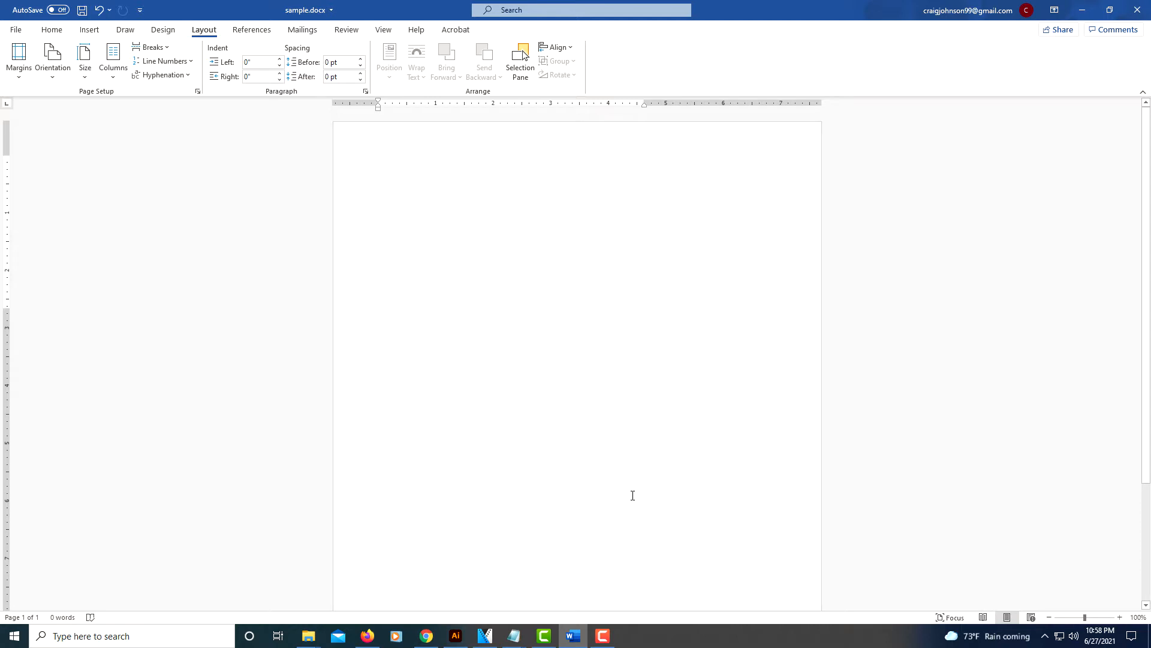
{"action": "mouse_move", "coordinate": [590, 444]}
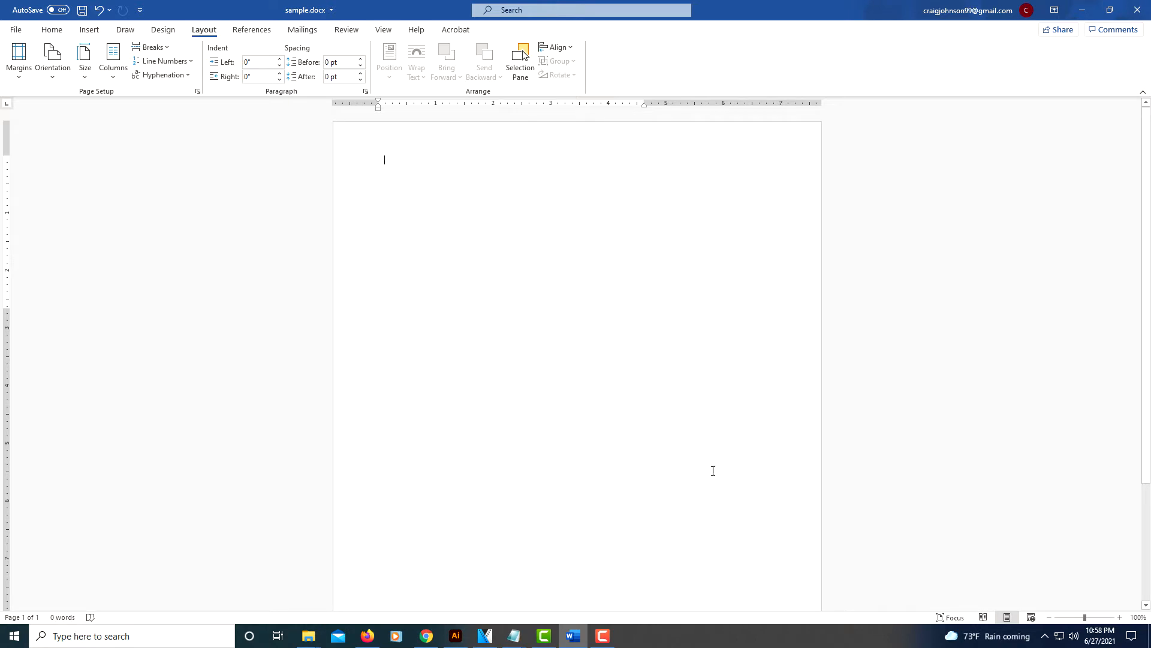
{"action": "mouse_move", "coordinate": [705, 450]}
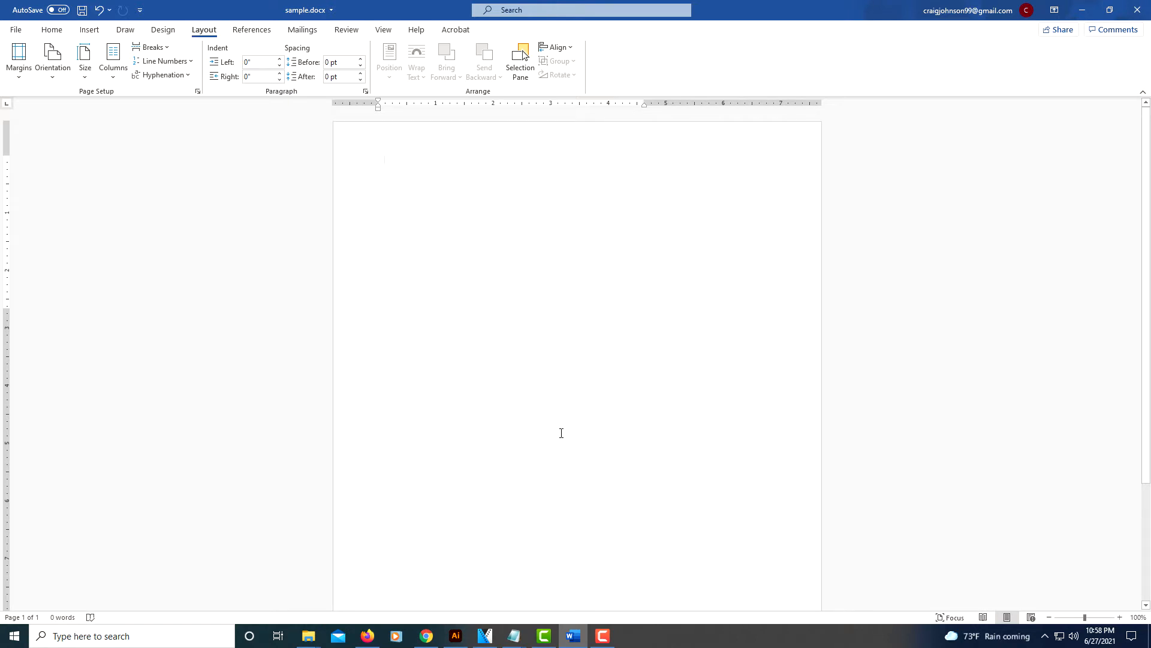
{"action": "mouse_move", "coordinate": [441, 237]}
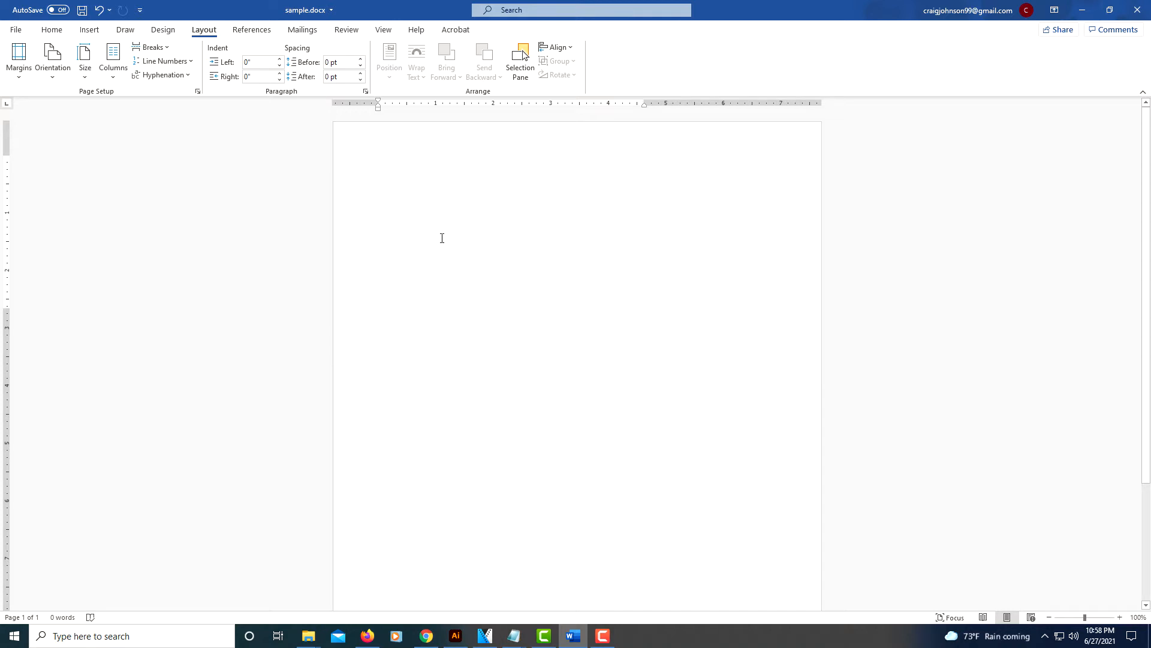
{"action": "mouse_move", "coordinate": [411, 252]}
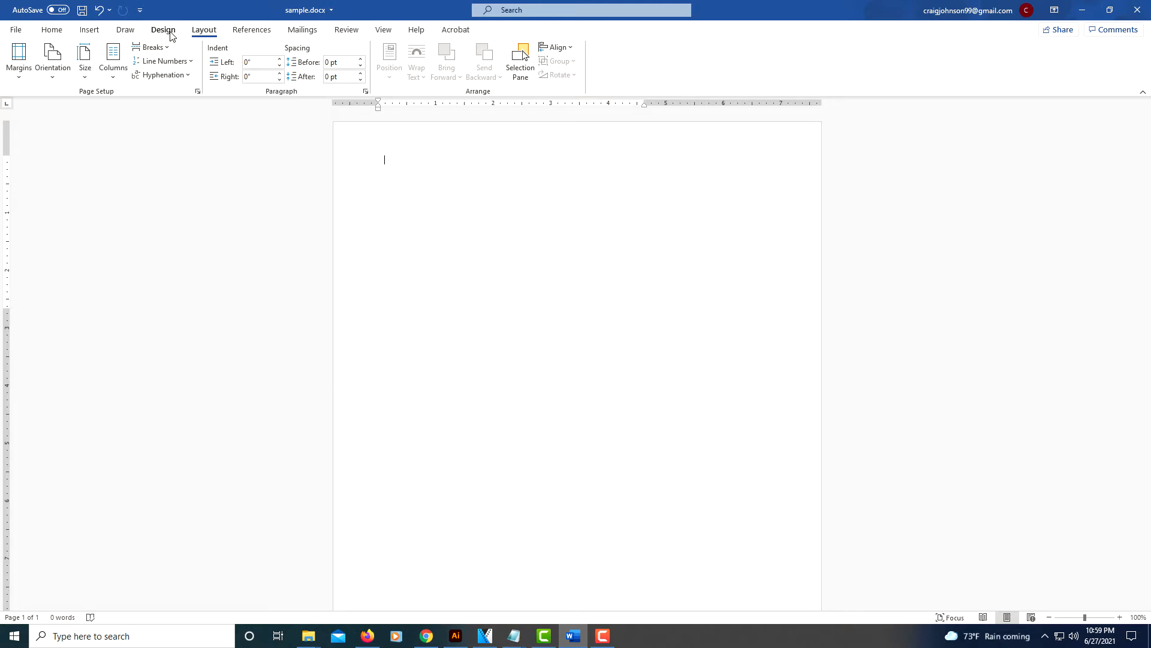
Show the Design ribbon's watermark gallery with Confidential and Disclaimer presets.
{"action": "left_click", "coordinate": [164, 29]}
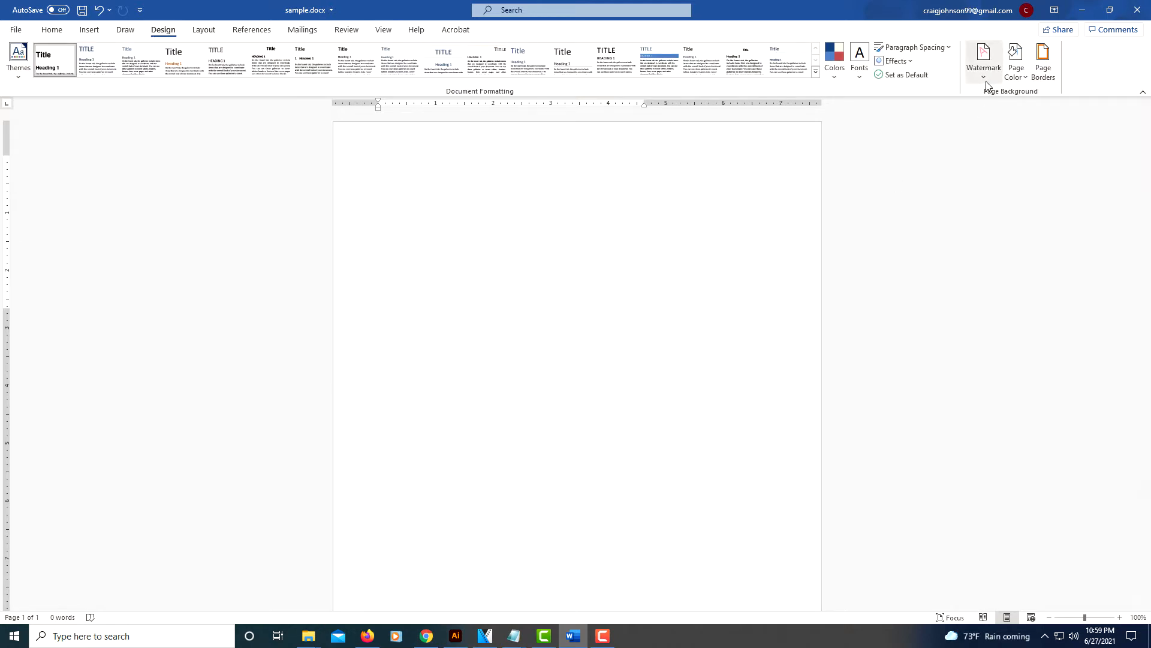
{"action": "left_click", "coordinate": [984, 60]}
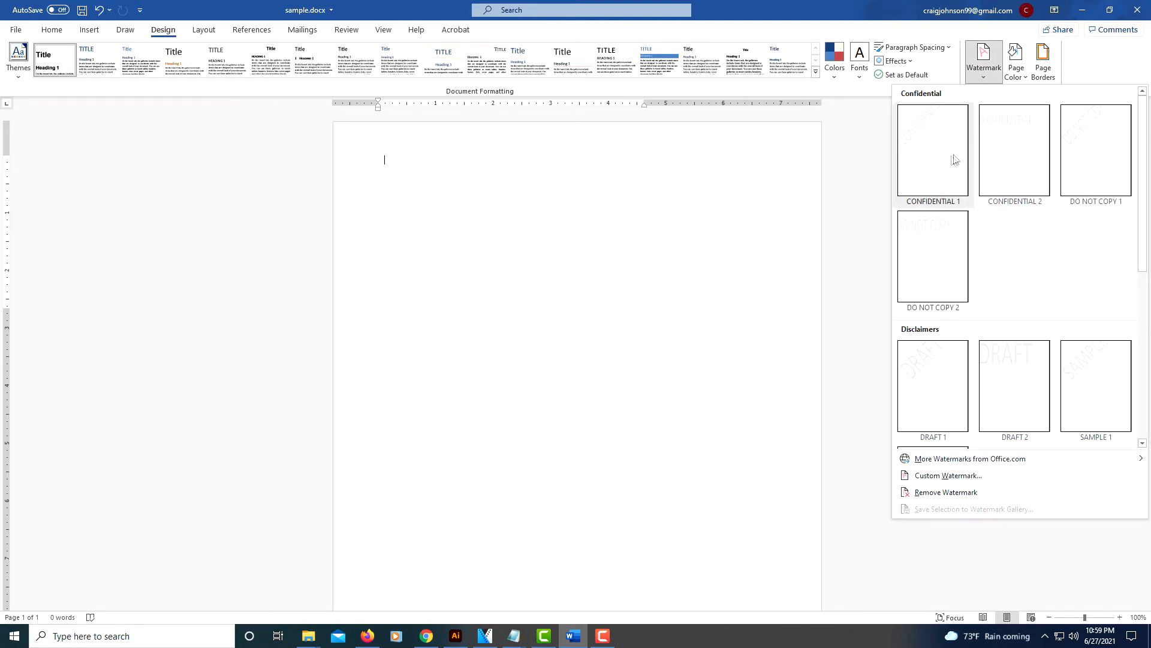
{"action": "mouse_move", "coordinate": [1014, 385]}
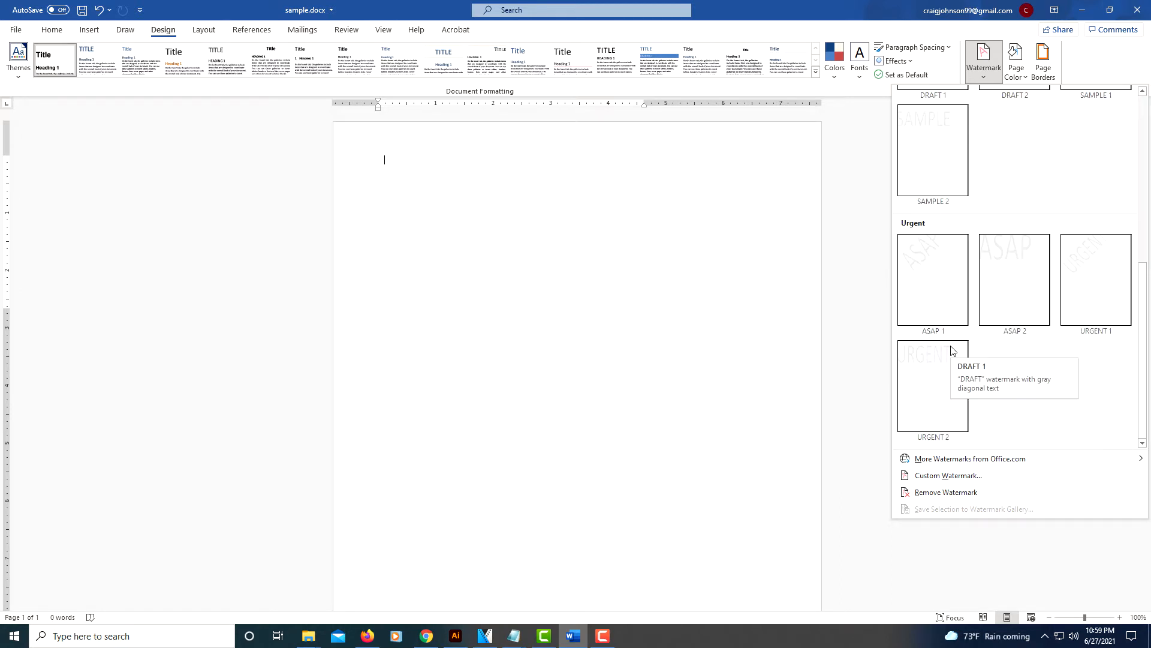
{"action": "mouse_move", "coordinate": [955, 444]}
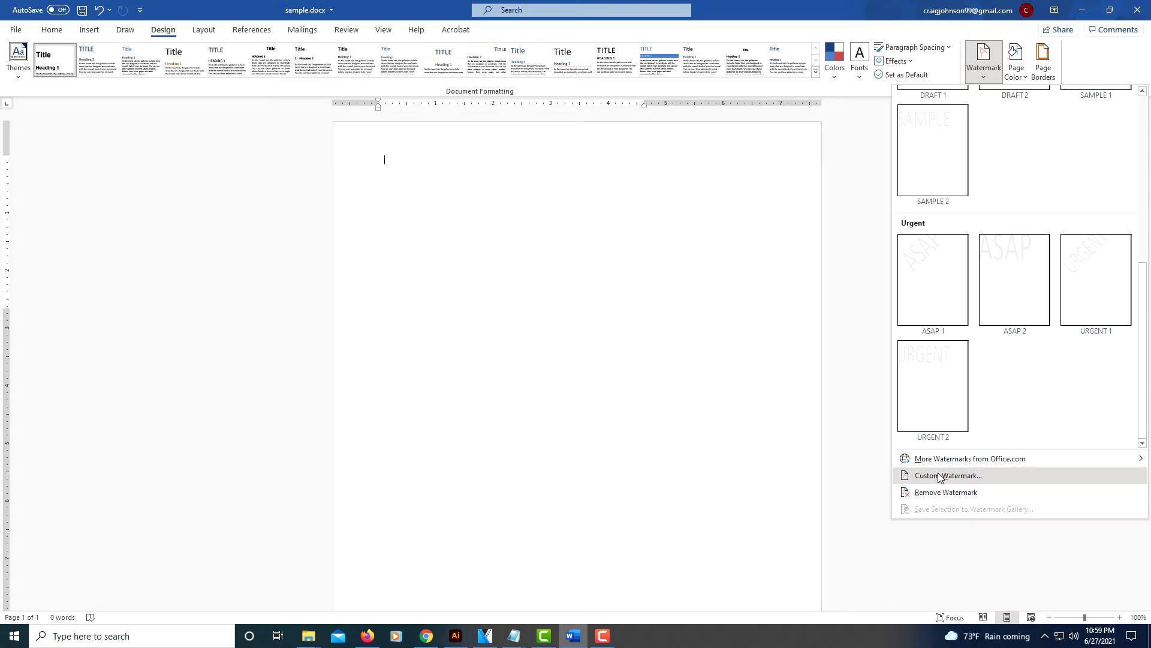
Start a custom watermark and choose the Picture watermark type.
{"action": "left_click", "coordinate": [947, 475]}
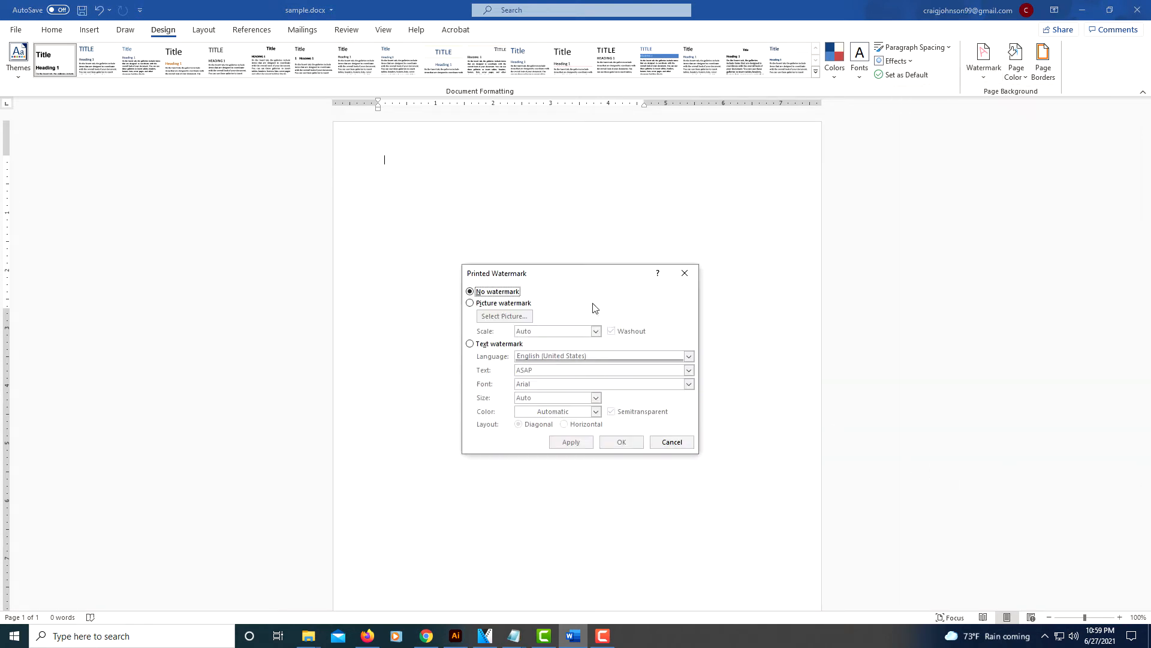
{"action": "mouse_move", "coordinate": [564, 302]}
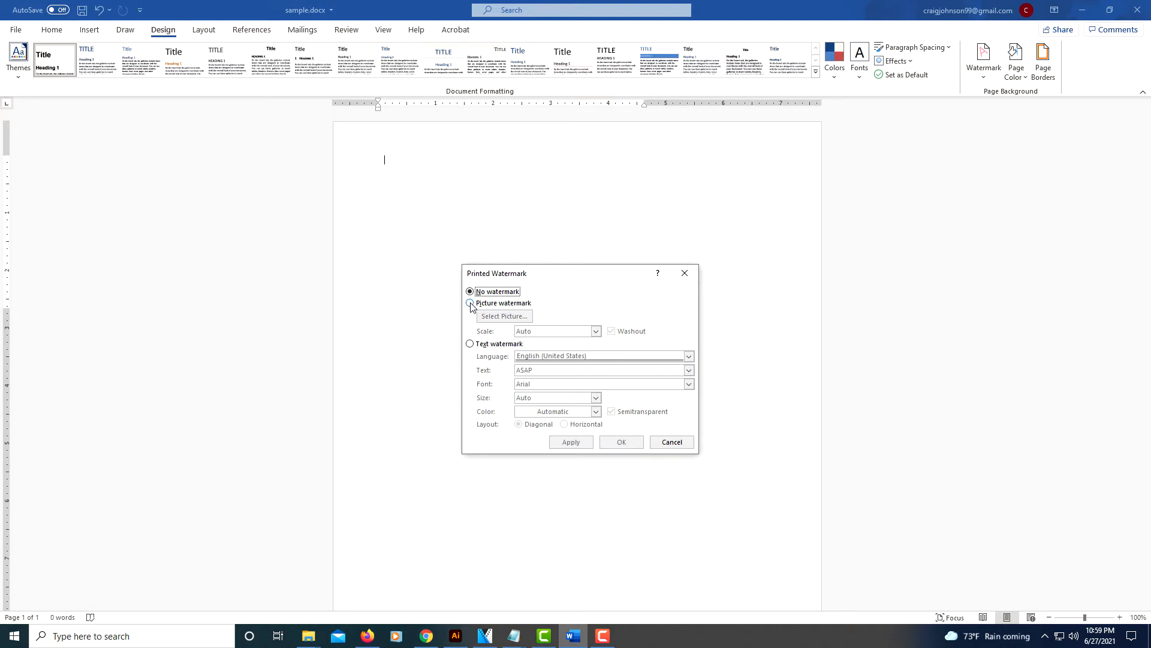
{"action": "left_click", "coordinate": [470, 303]}
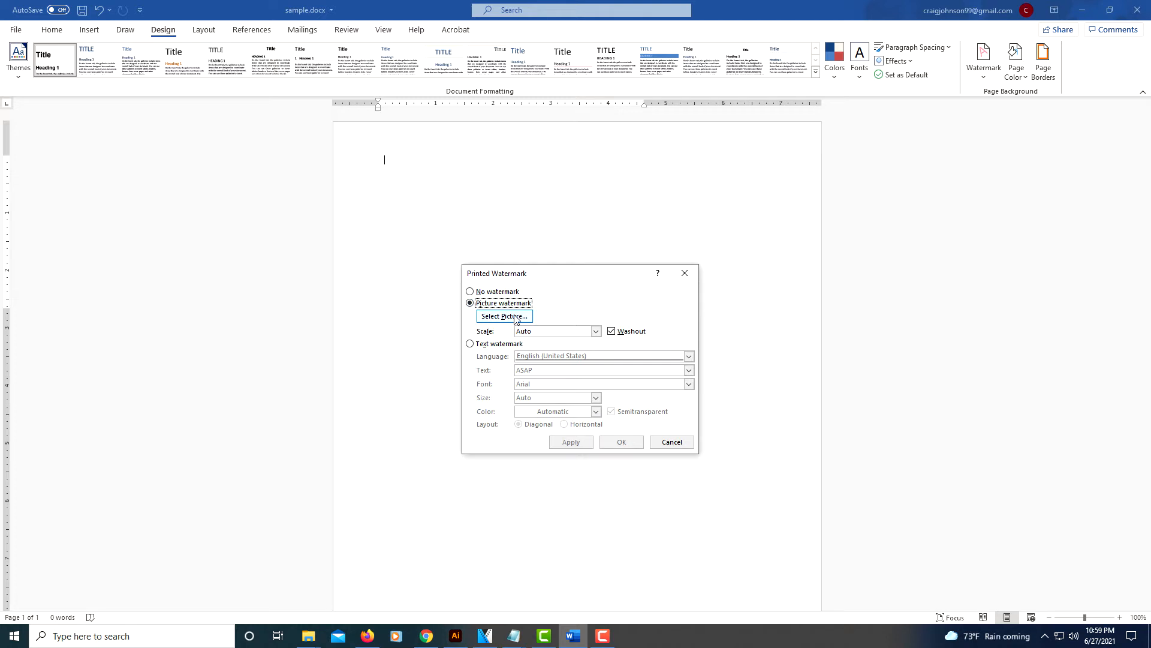
{"action": "mouse_move", "coordinate": [516, 321]}
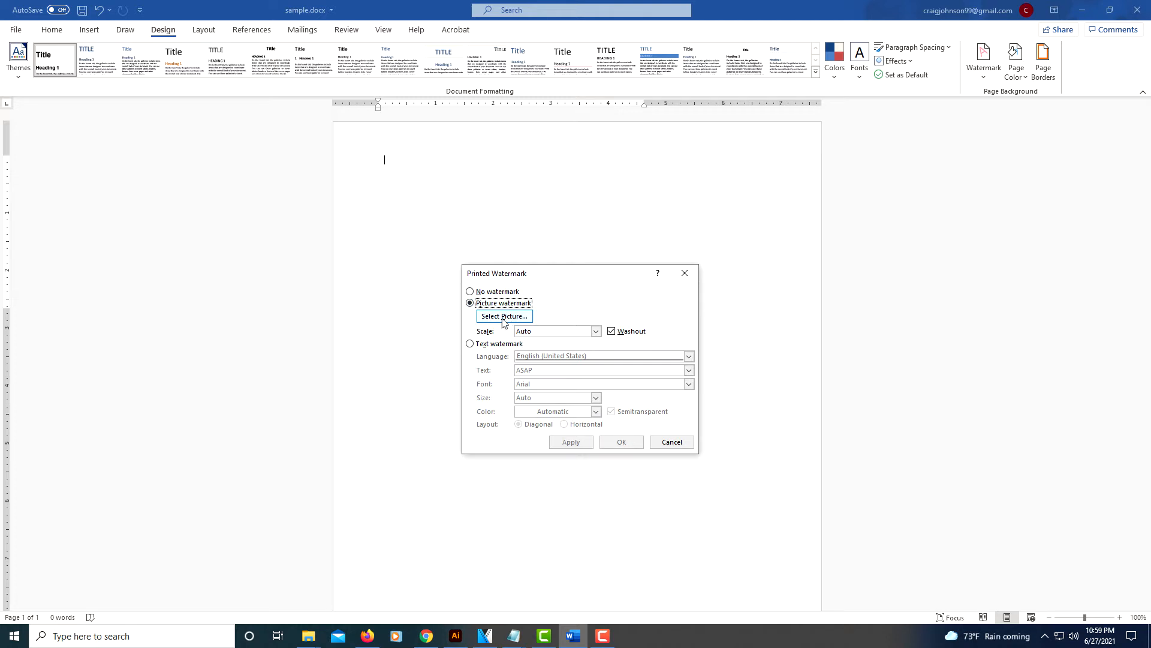
{"action": "mouse_move", "coordinate": [504, 323]}
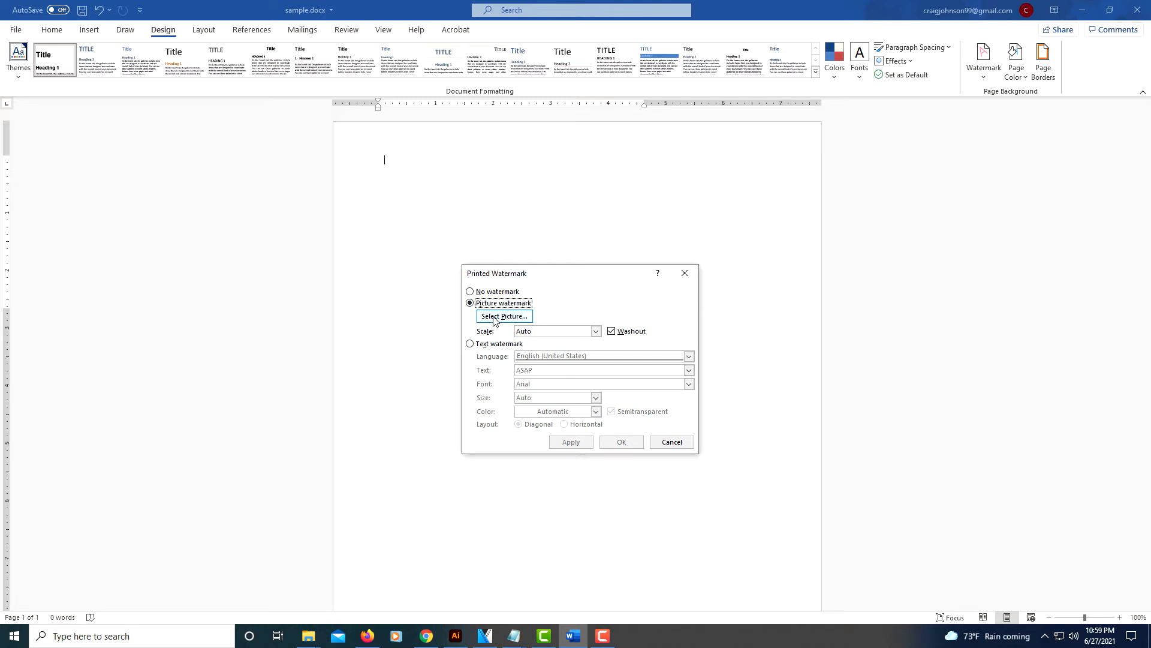
Select cat-1484725_640.png from local files as the watermark picture.
{"action": "left_click", "coordinate": [504, 315]}
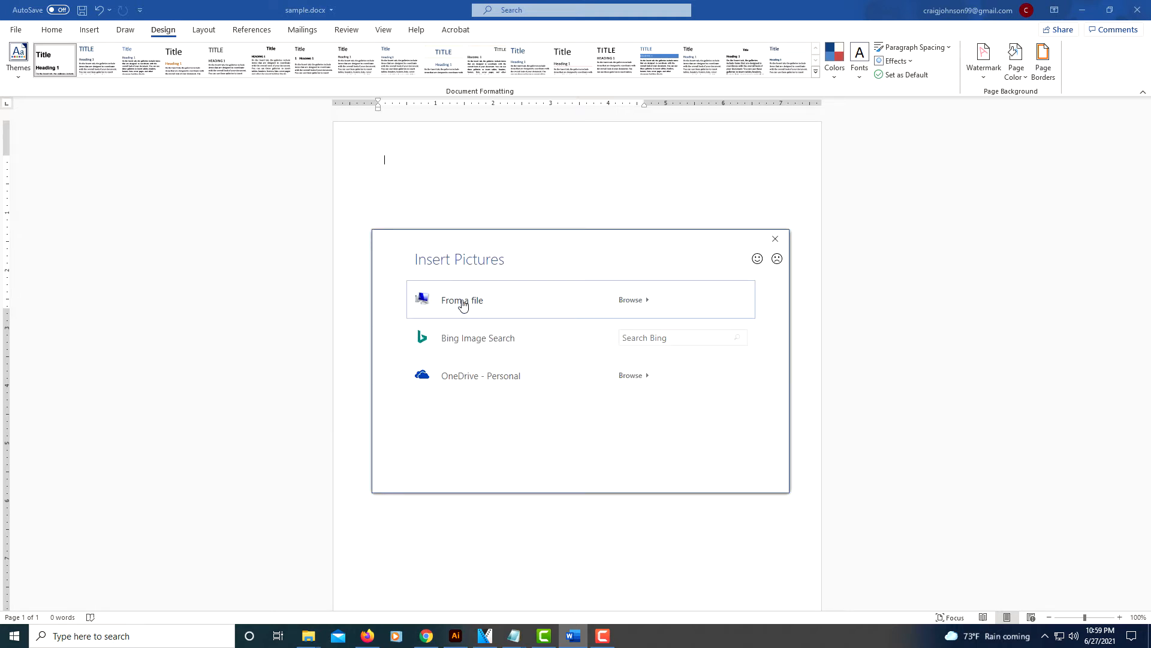
{"action": "mouse_move", "coordinate": [460, 308]}
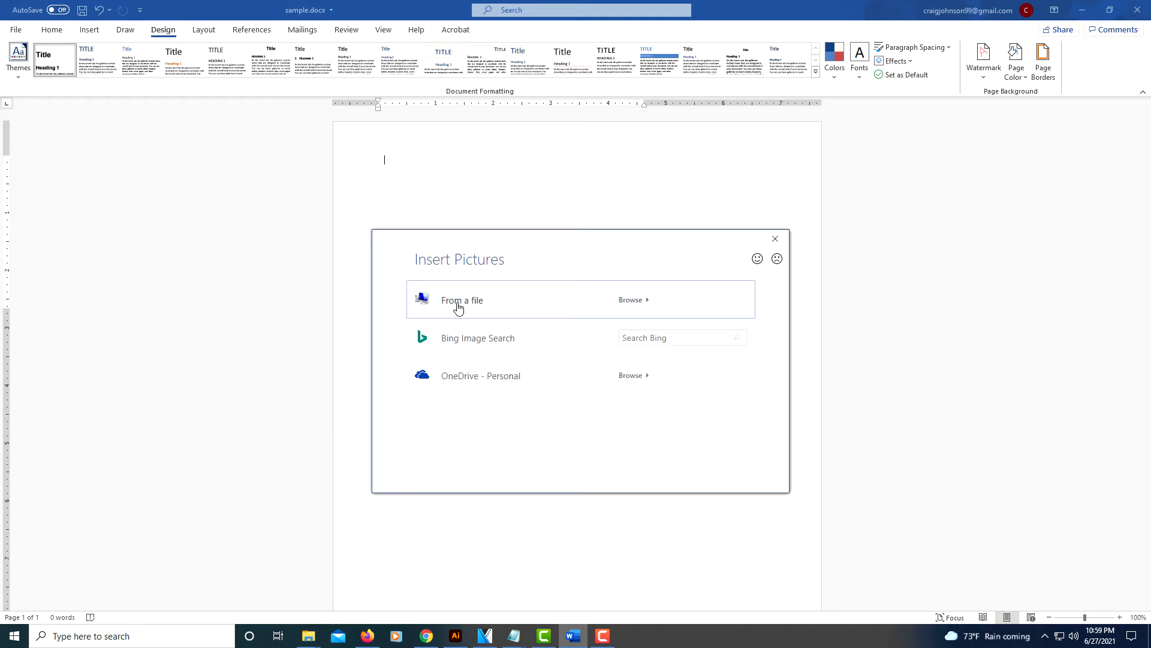
{"action": "left_click", "coordinate": [460, 300]}
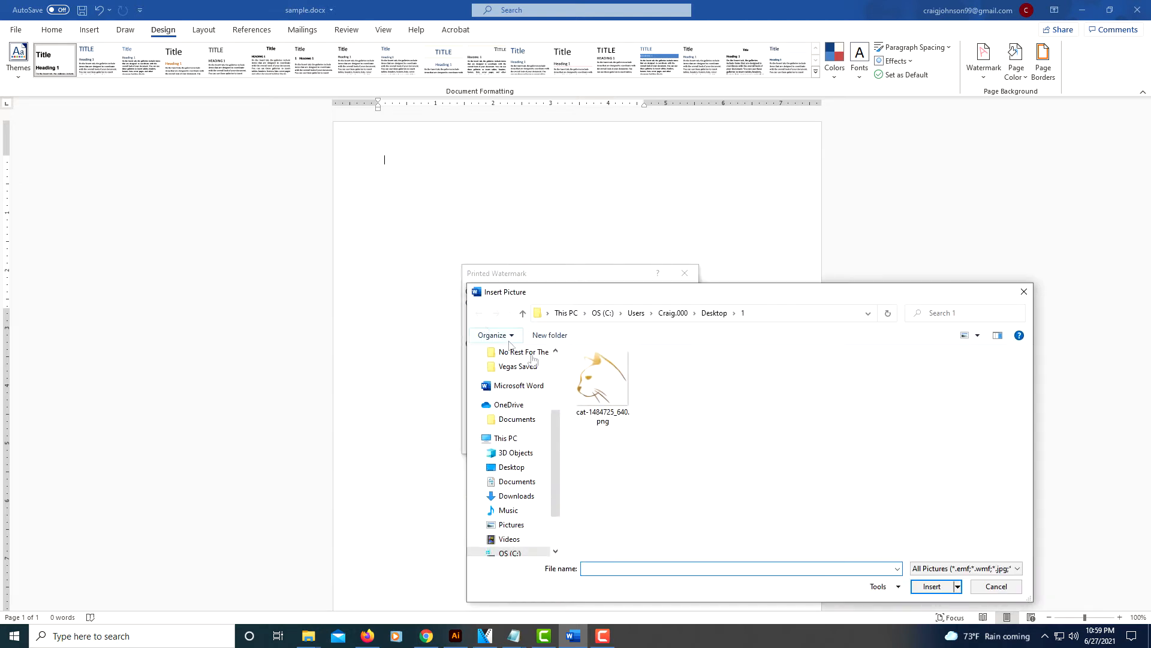
{"action": "mouse_move", "coordinate": [601, 388]}
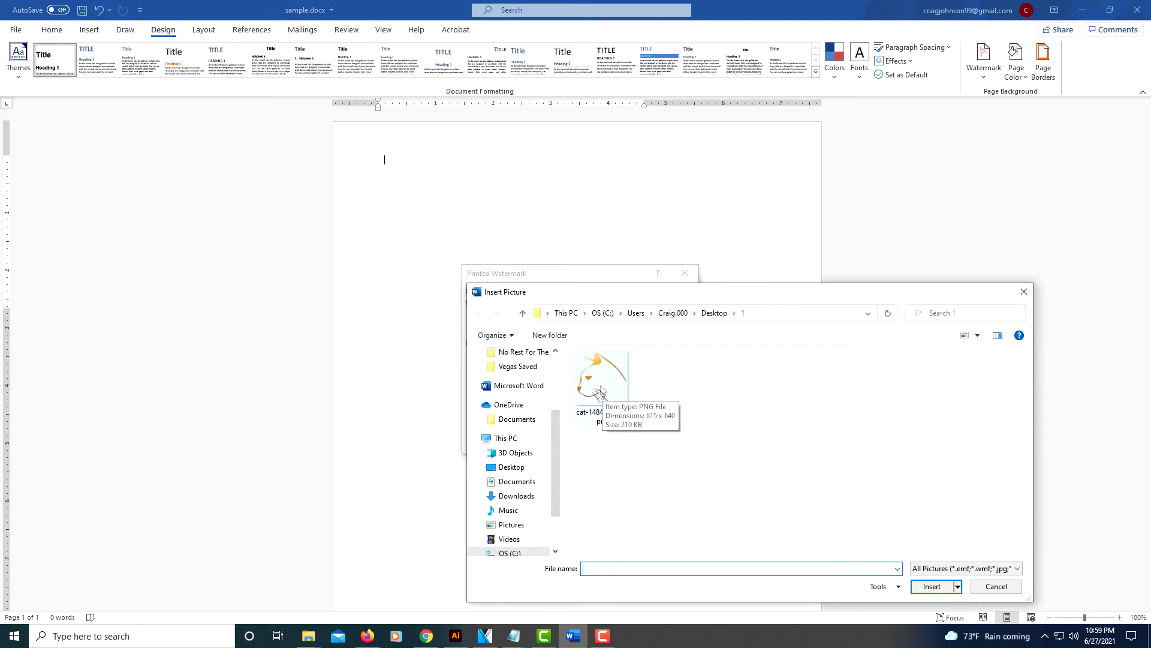
{"action": "left_click", "coordinate": [601, 378]}
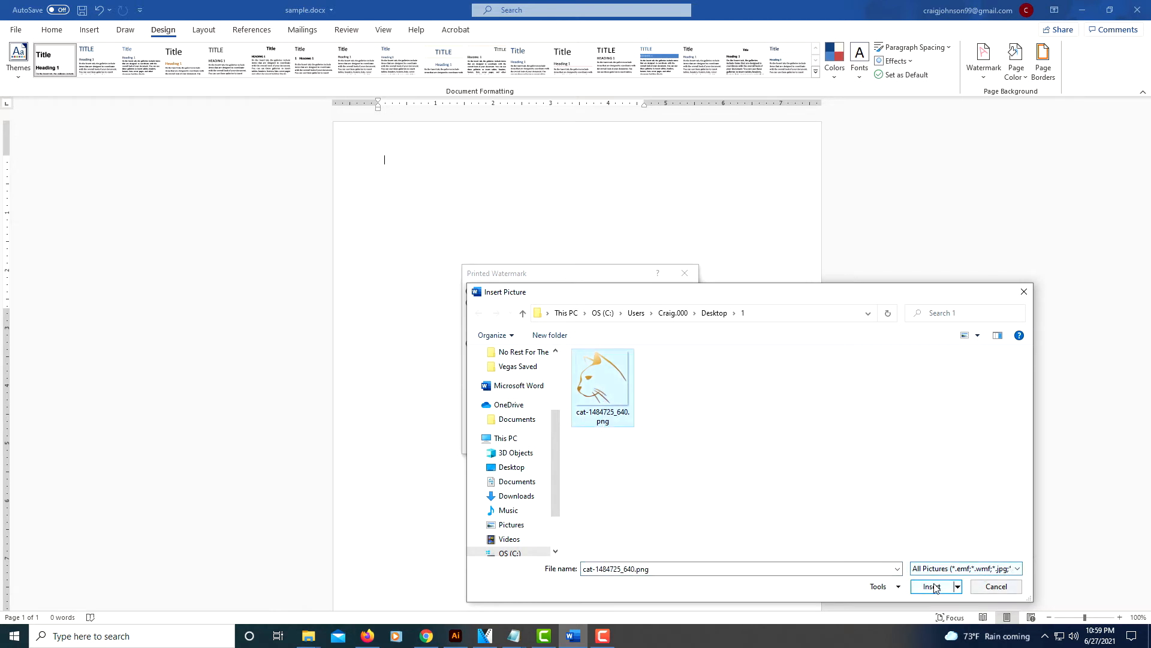
{"action": "left_click", "coordinate": [933, 587]}
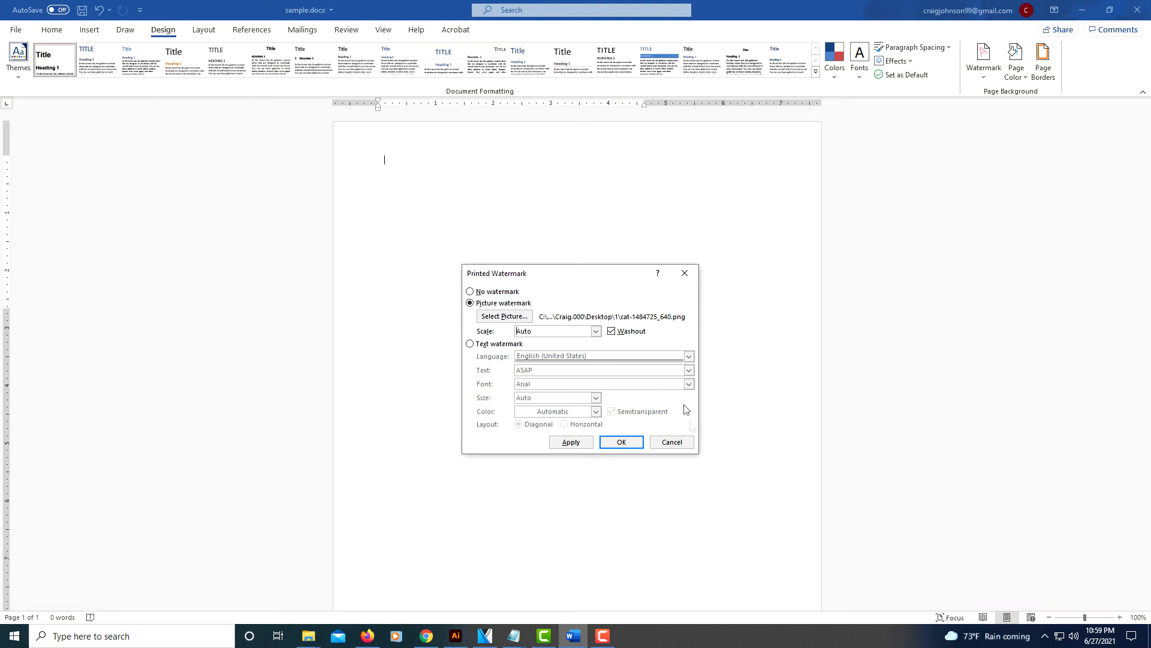
Turn Washout off and apply the full-colour cat picture watermark to the page.
{"action": "left_click", "coordinate": [610, 331]}
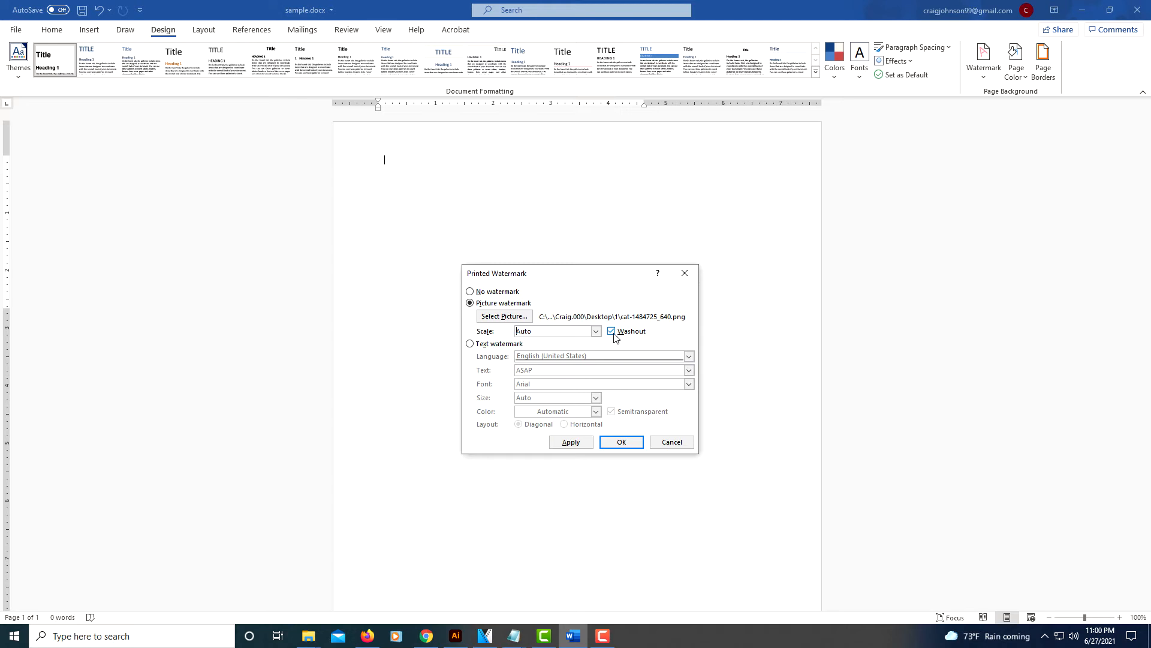
{"action": "mouse_move", "coordinate": [614, 337]}
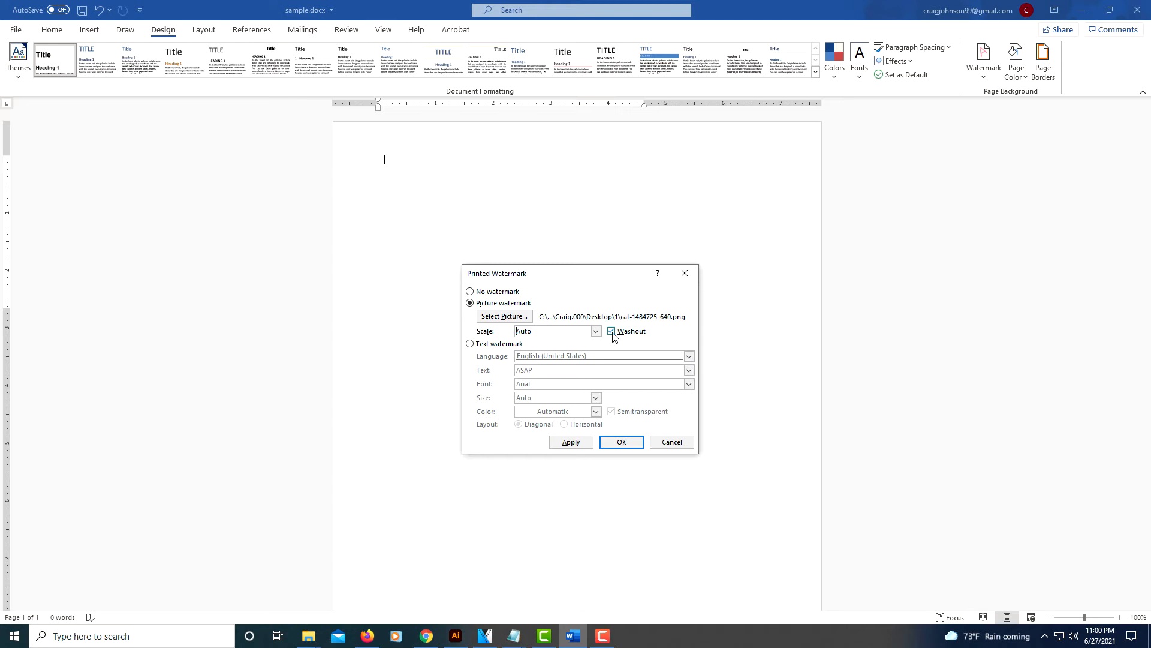
{"action": "left_click", "coordinate": [610, 331]}
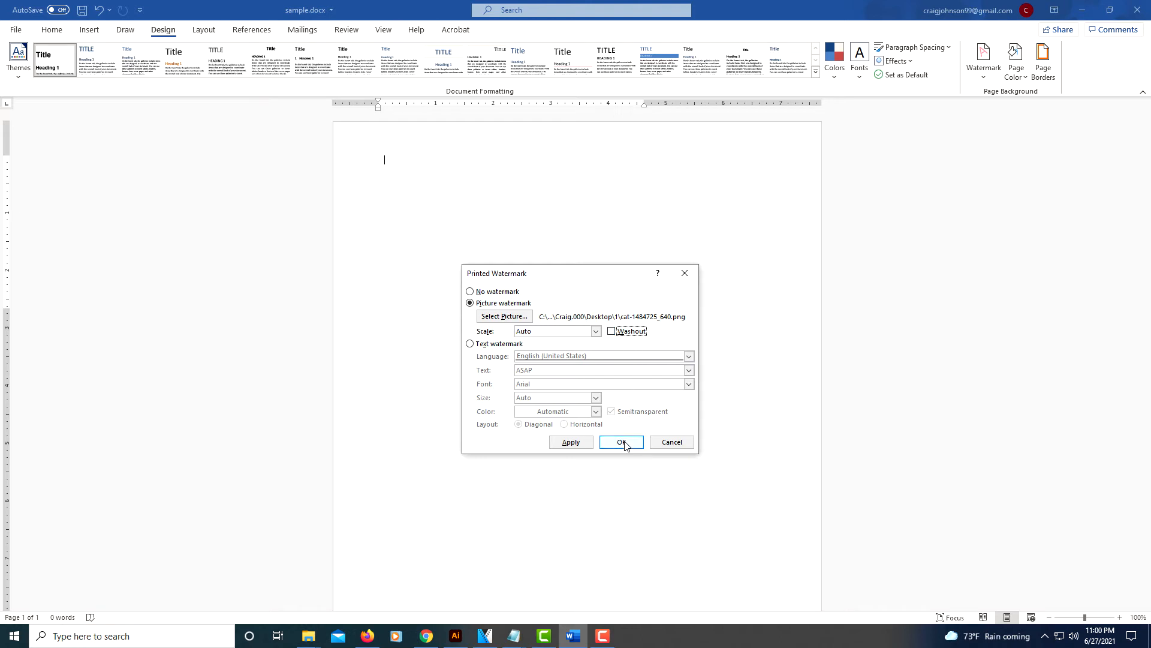
{"action": "left_click", "coordinate": [611, 331]}
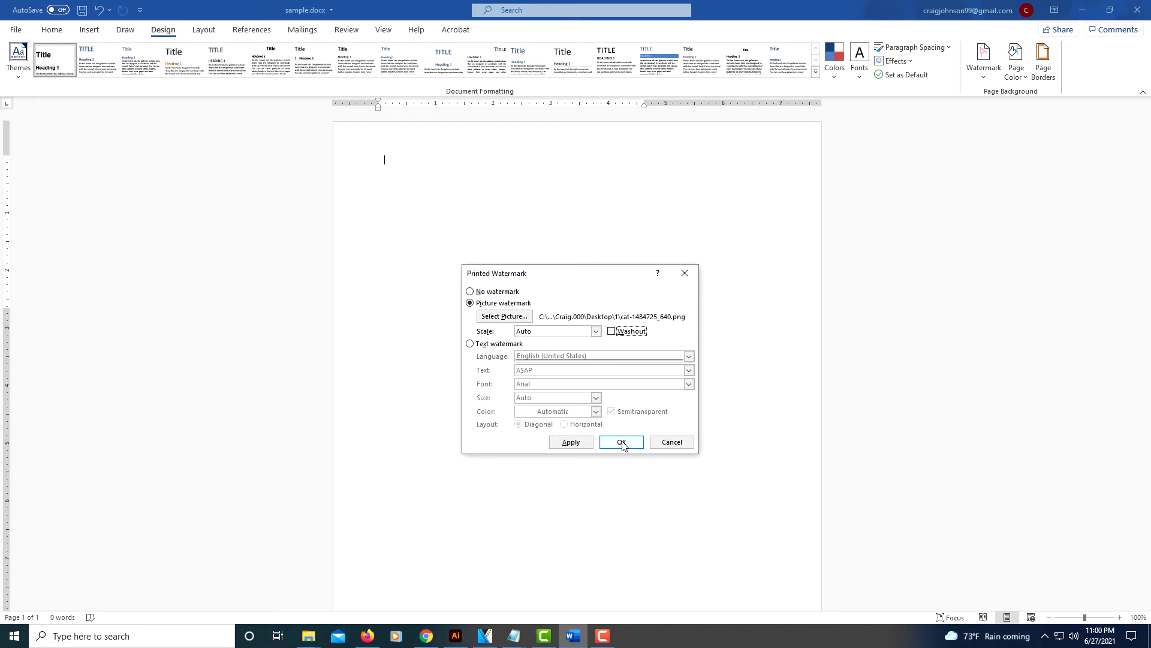
{"action": "left_click", "coordinate": [621, 441]}
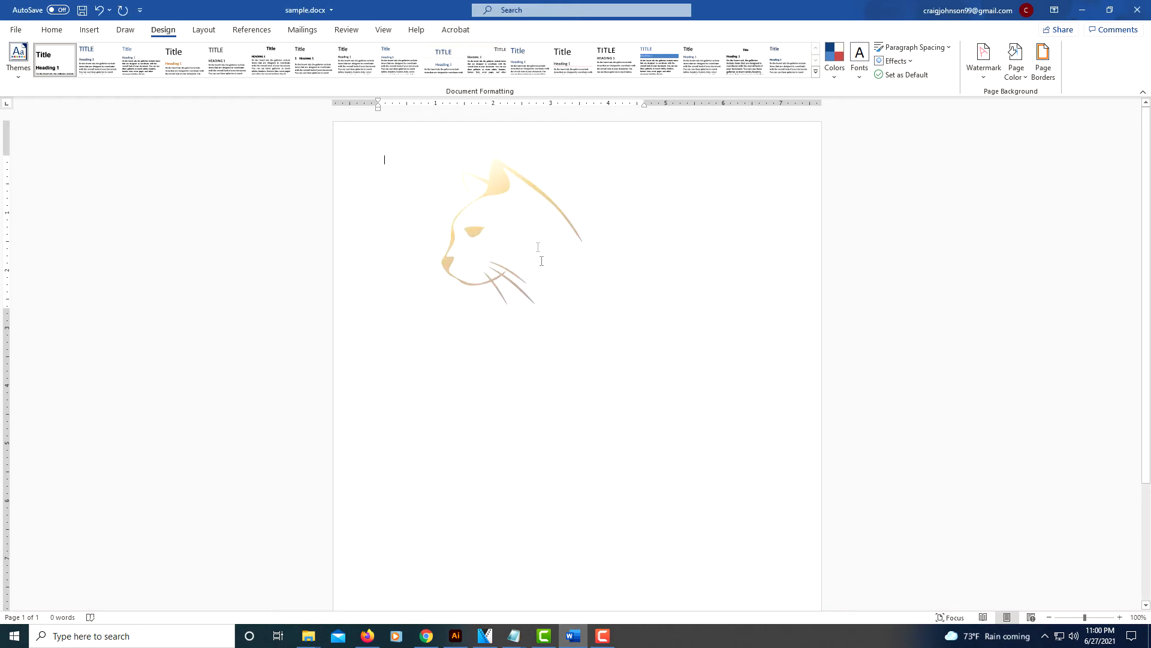
{"action": "mouse_move", "coordinate": [474, 133]}
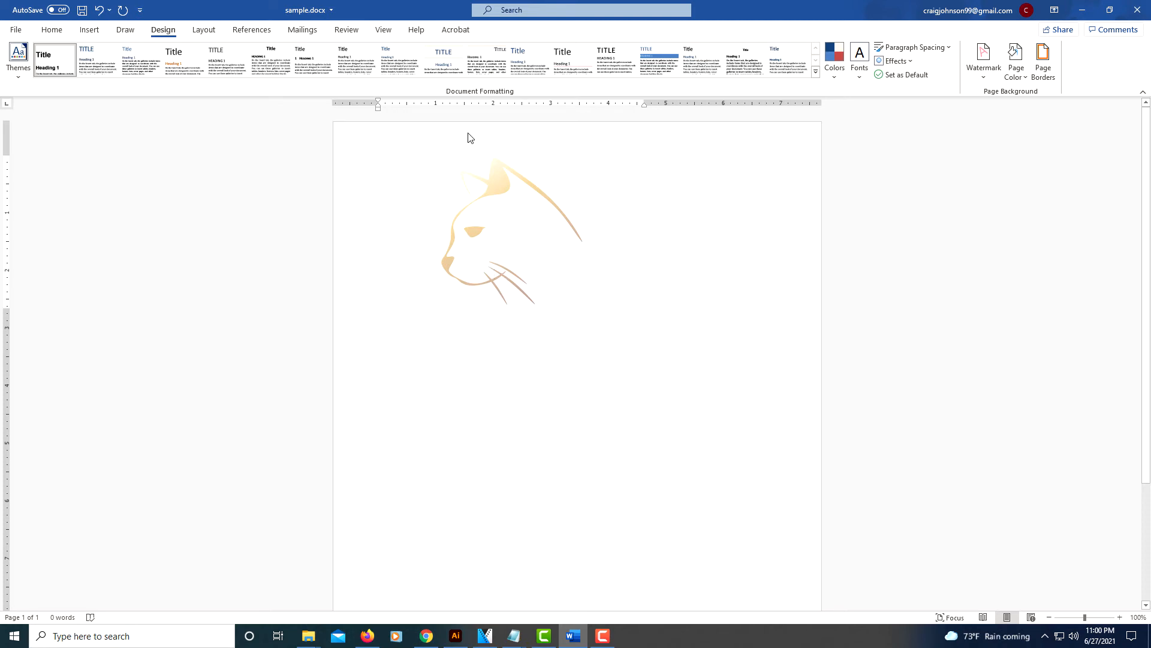
In the header, enlarge the cat watermark and drag it down toward page centre.
{"action": "double_click", "coordinate": [470, 138]}
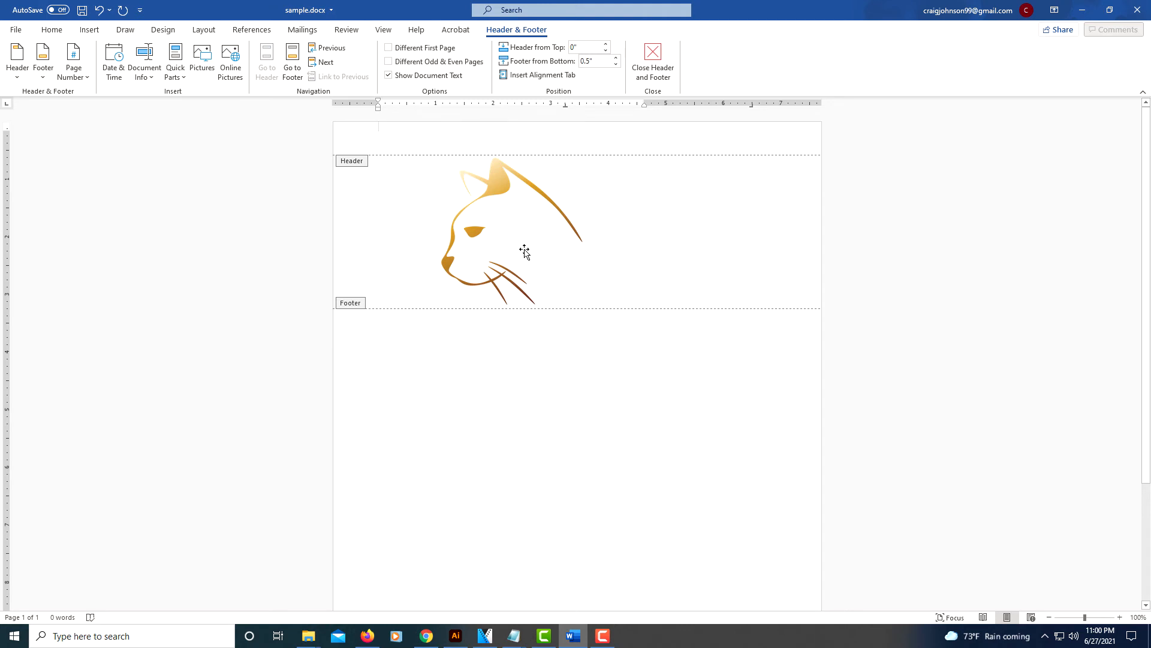
{"action": "left_click", "coordinate": [524, 231]}
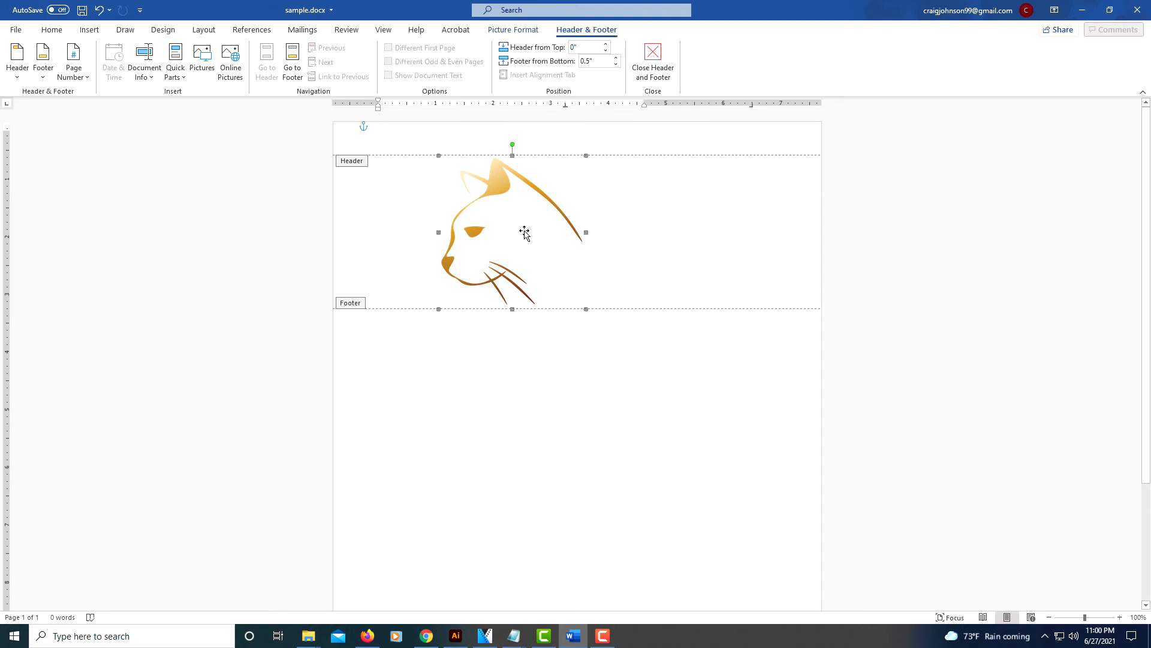
{"action": "left_click_drag", "start_coordinate": [524, 232], "coordinate": [585, 403]}
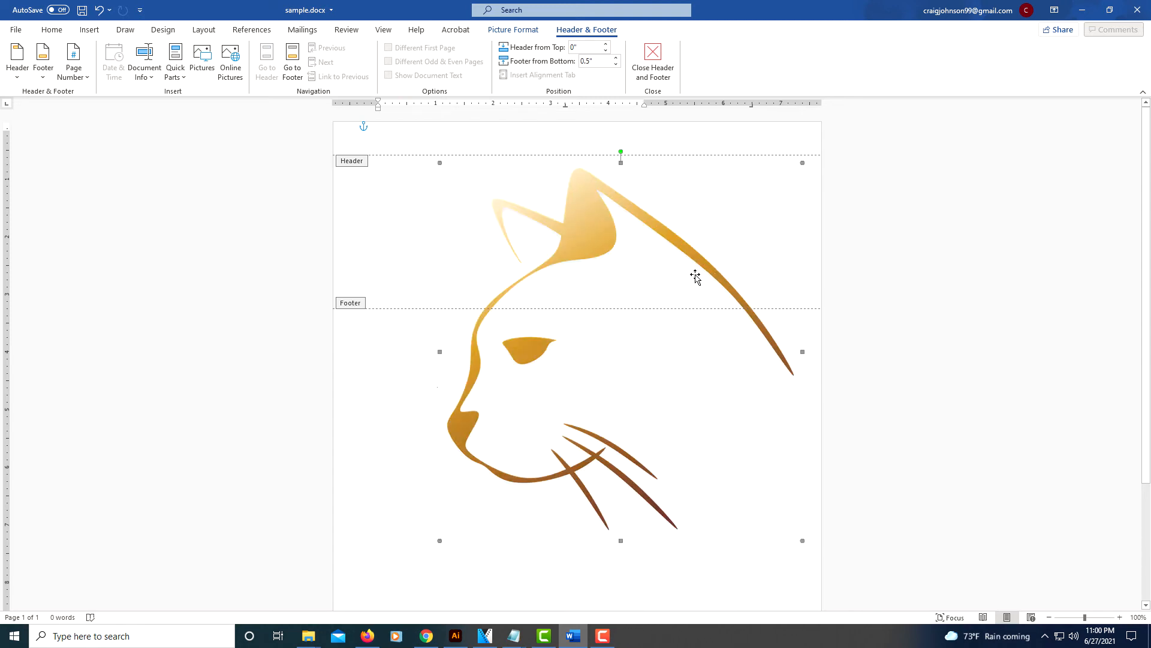
{"action": "left_click_drag", "start_coordinate": [696, 277], "coordinate": [610, 367]}
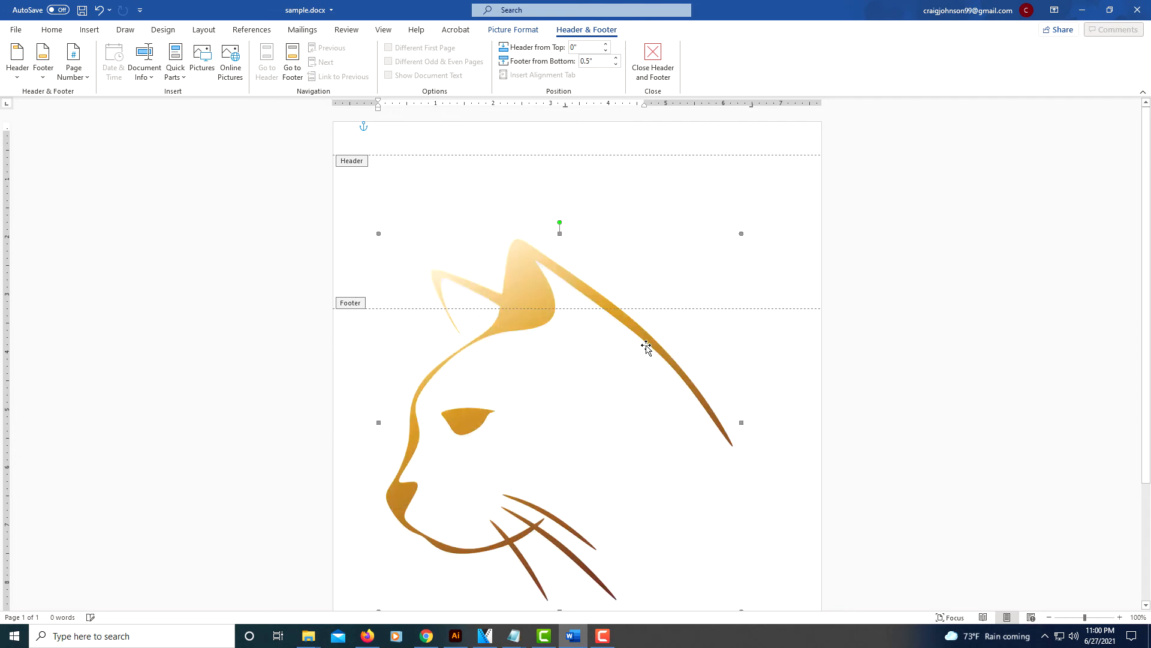
{"action": "left_click_drag", "start_coordinate": [647, 346], "coordinate": [649, 364]}
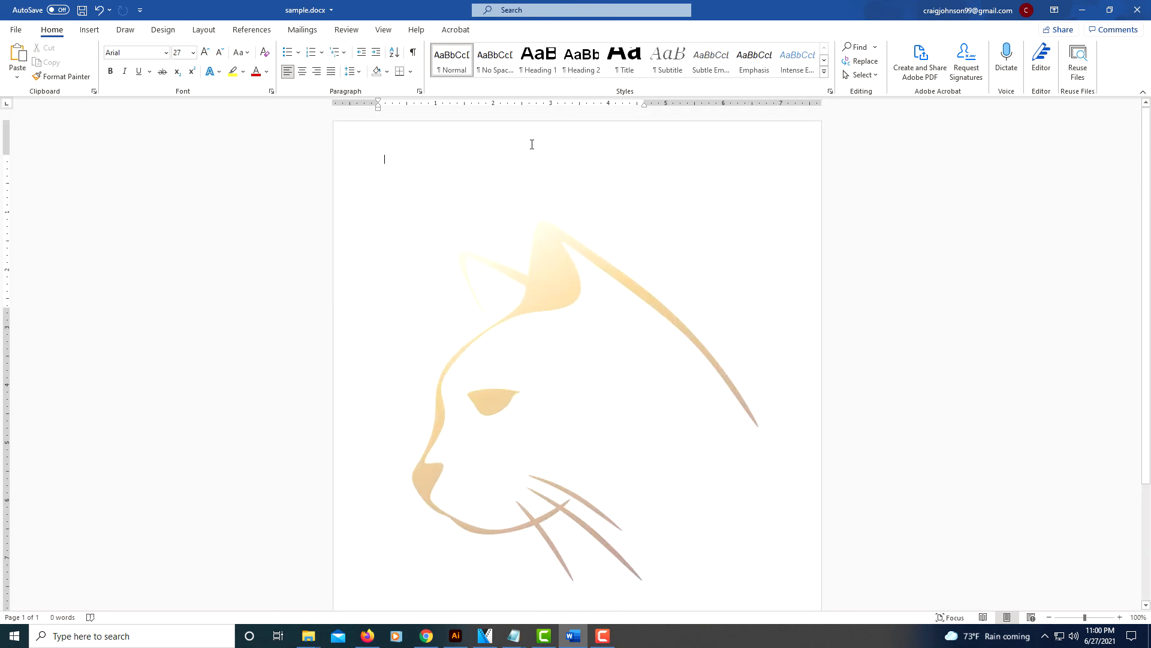
{"action": "mouse_move", "coordinate": [512, 134]}
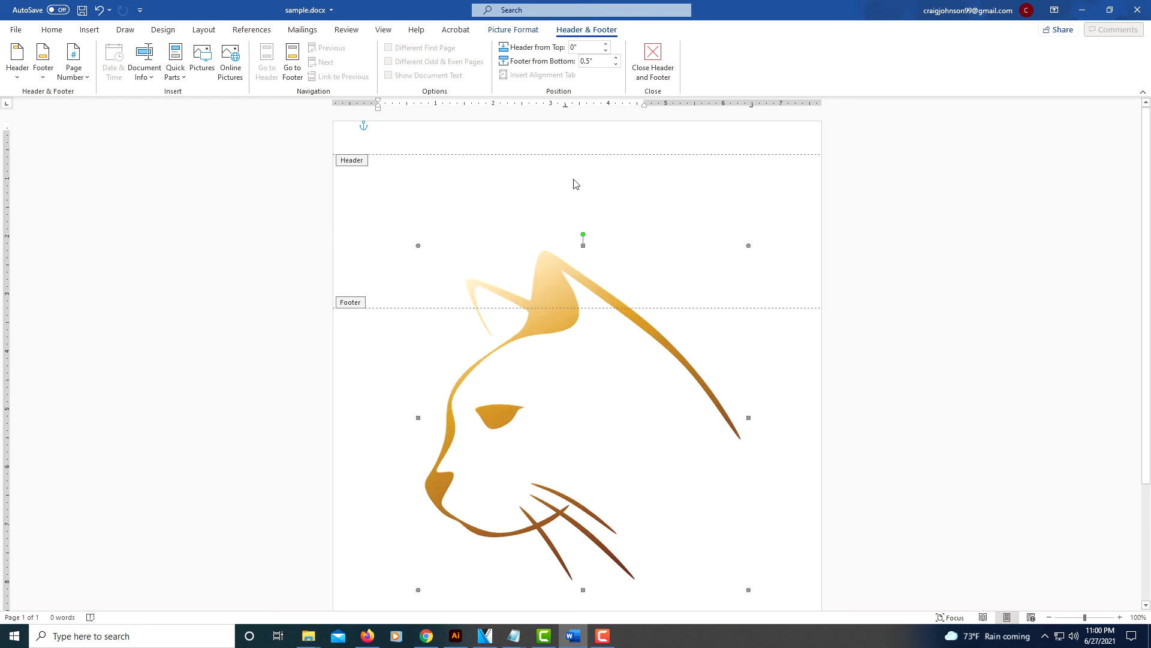
Exit header editing so the large cat watermark sits behind the page body.
{"action": "left_click", "coordinate": [652, 61]}
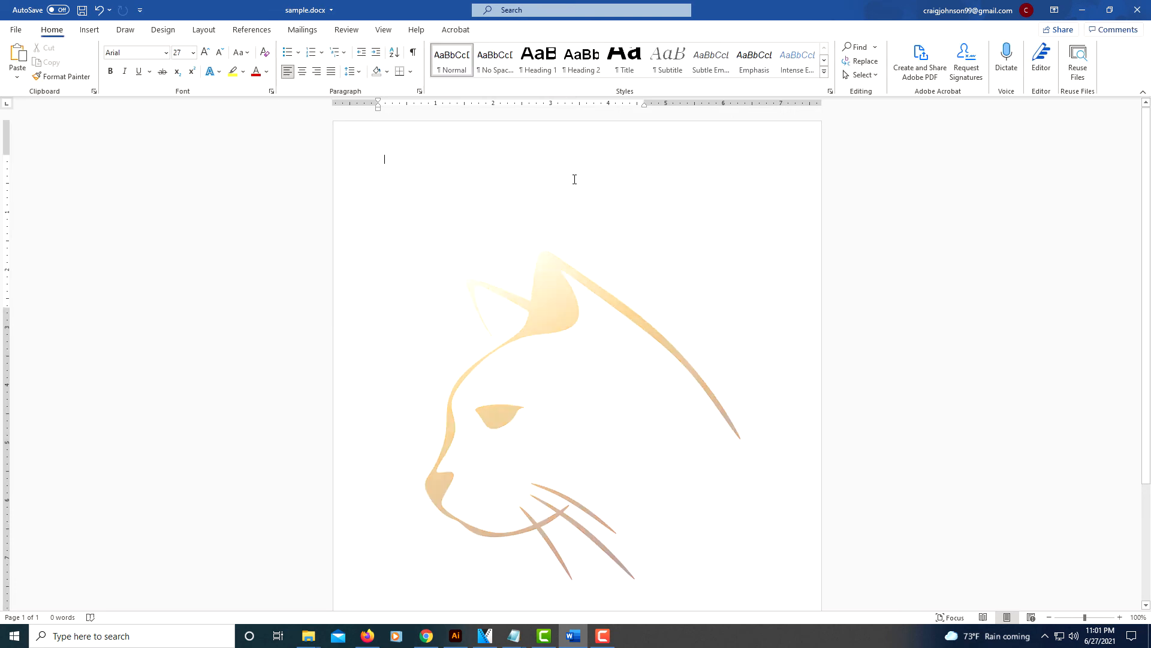
{"action": "scroll", "scroll_direction": "down", "scroll_amount": 3}
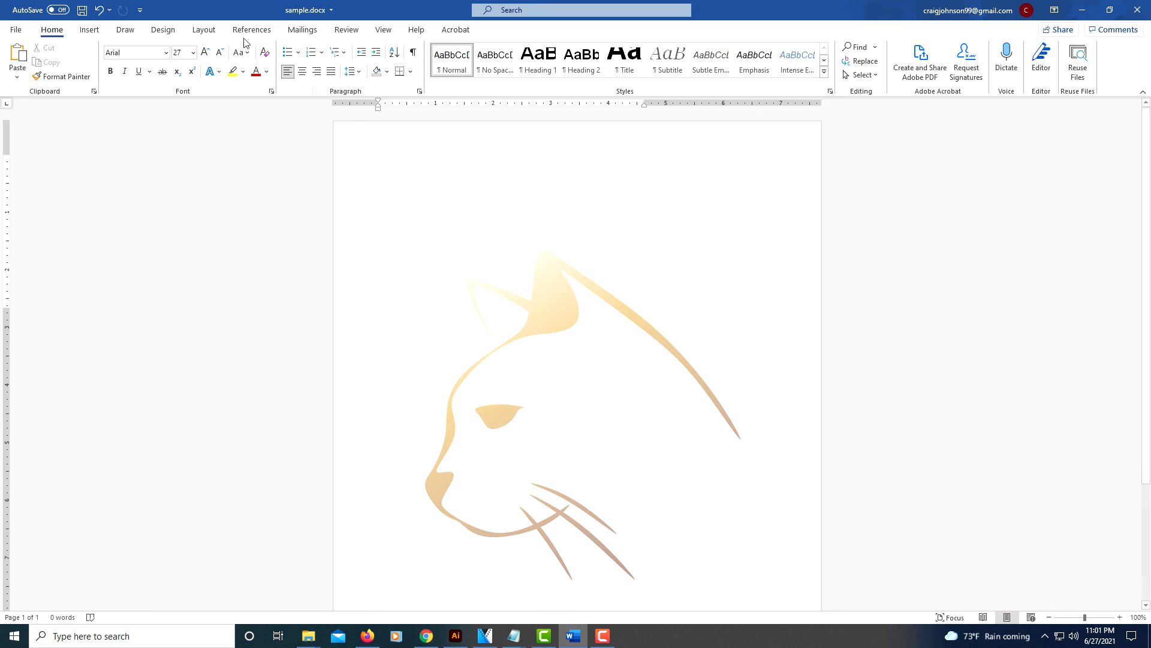
Reopen the Design ribbon's watermark gallery above the Custom Watermark entry.
{"action": "left_click", "coordinate": [162, 28]}
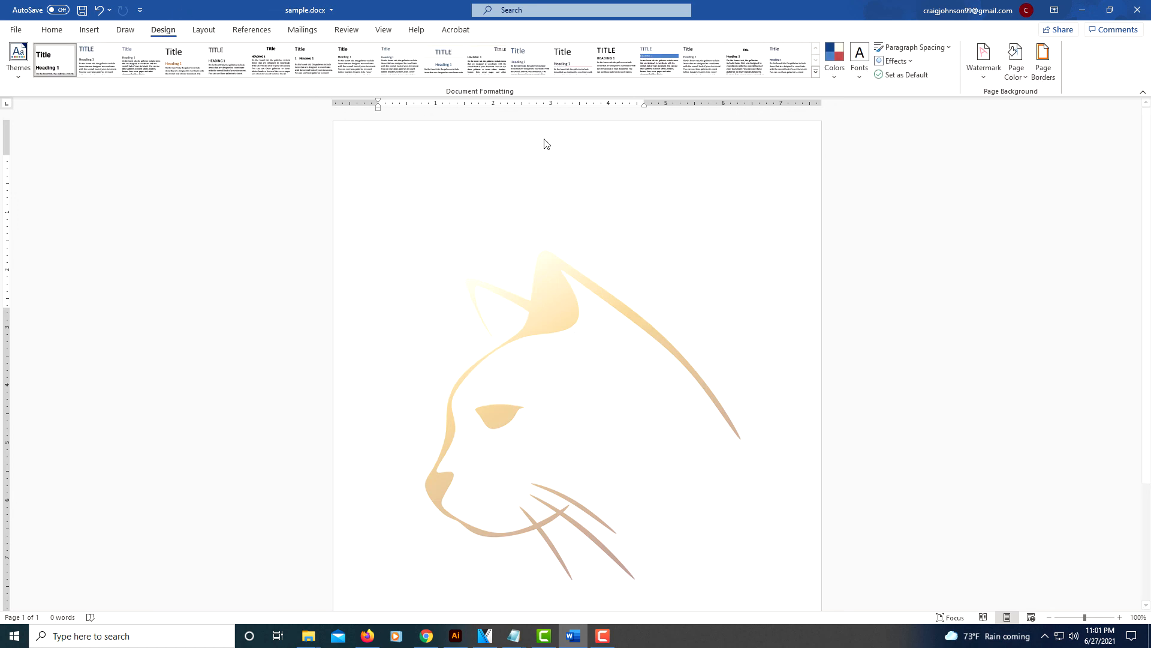
{"action": "mouse_move", "coordinate": [984, 61]}
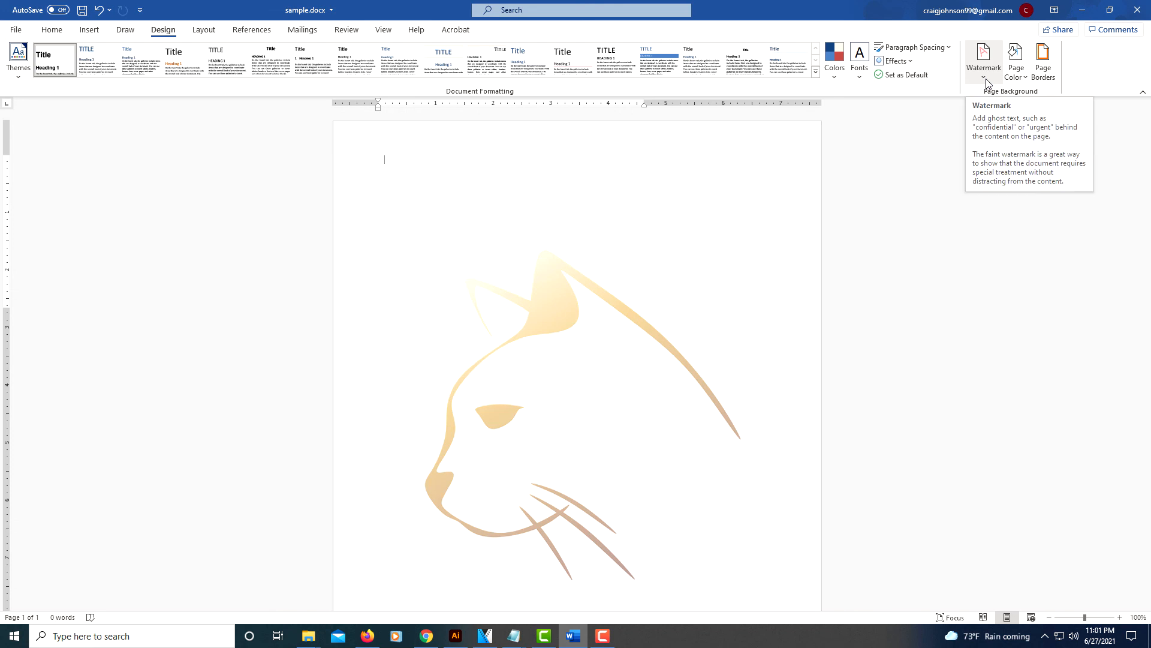
{"action": "left_click", "coordinate": [983, 58]}
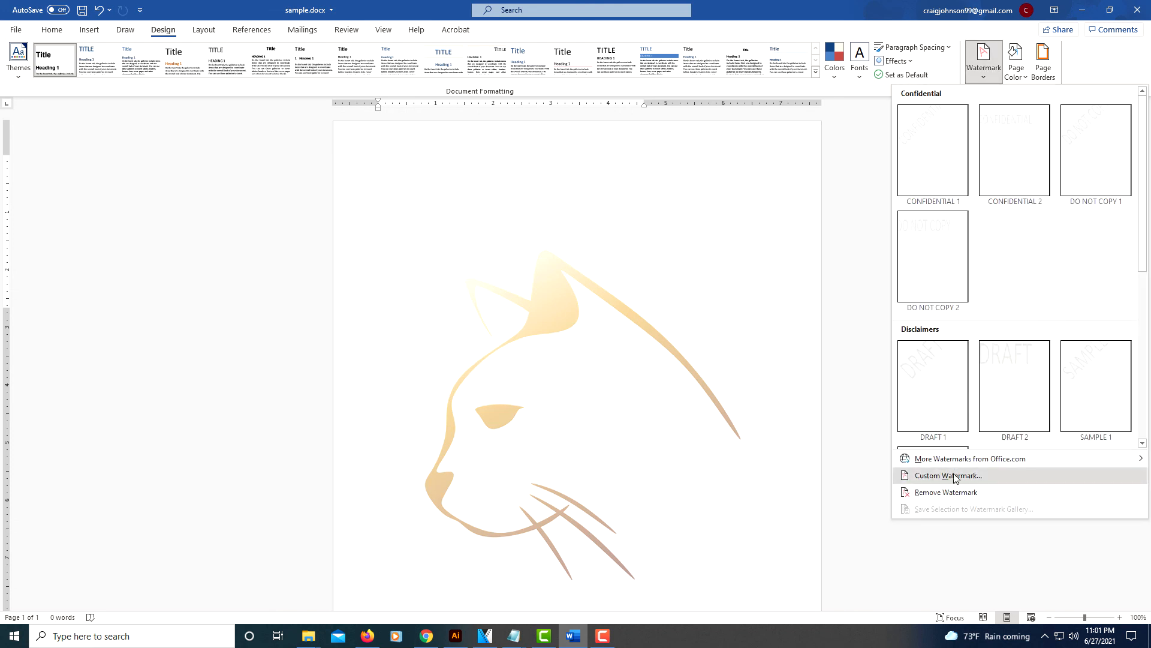
{"action": "mouse_move", "coordinate": [946, 492]}
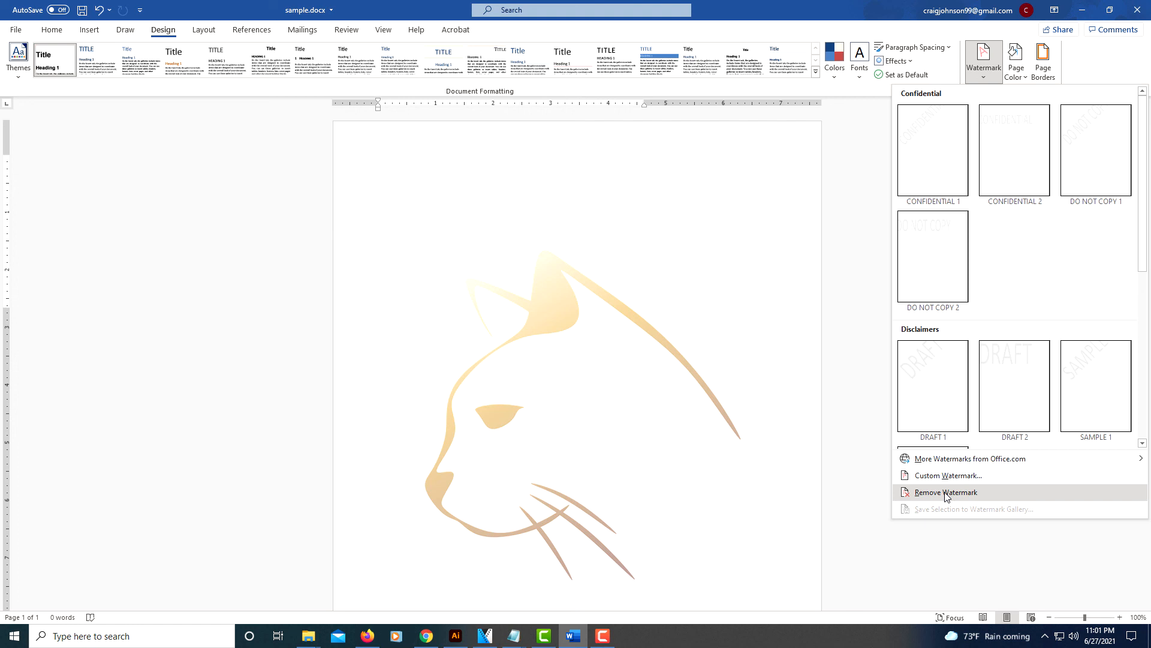
{"action": "mouse_move", "coordinate": [871, 356]}
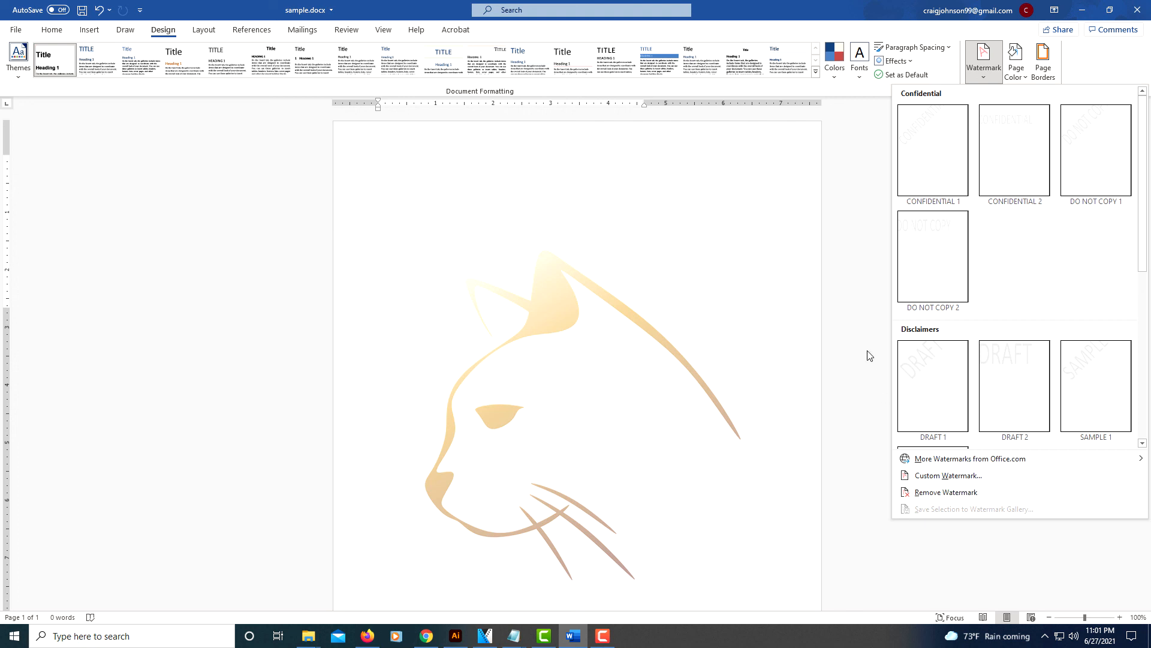